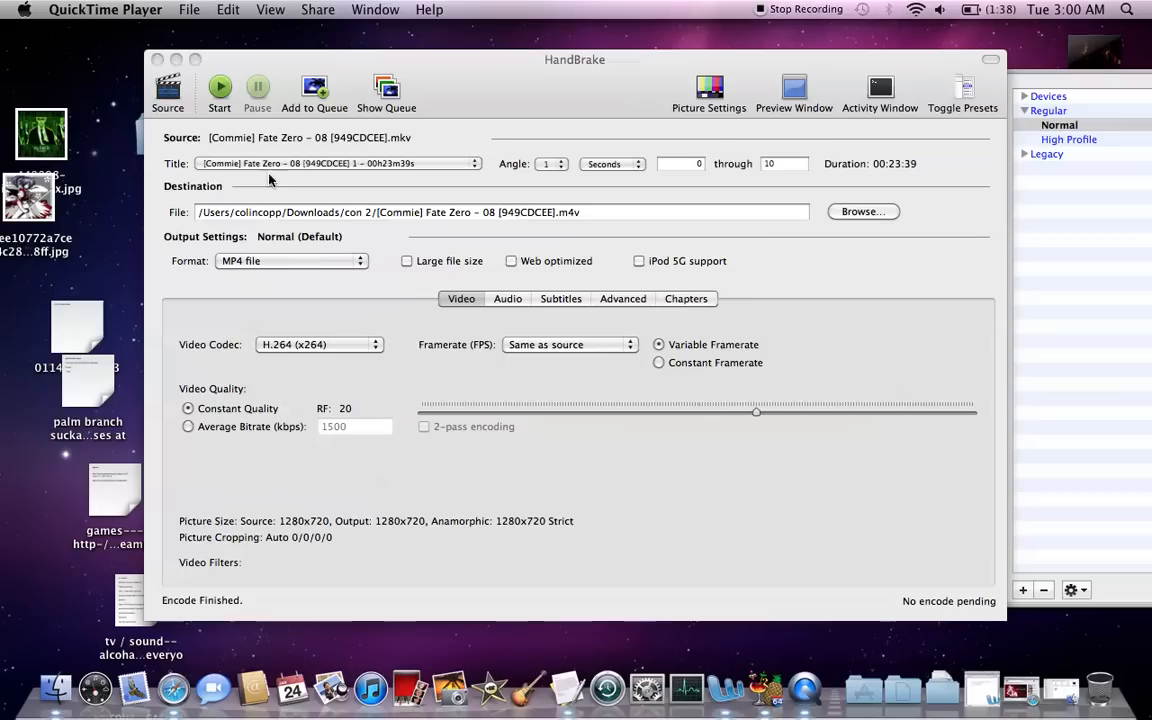
pyautogui.moveTo(750, 690)
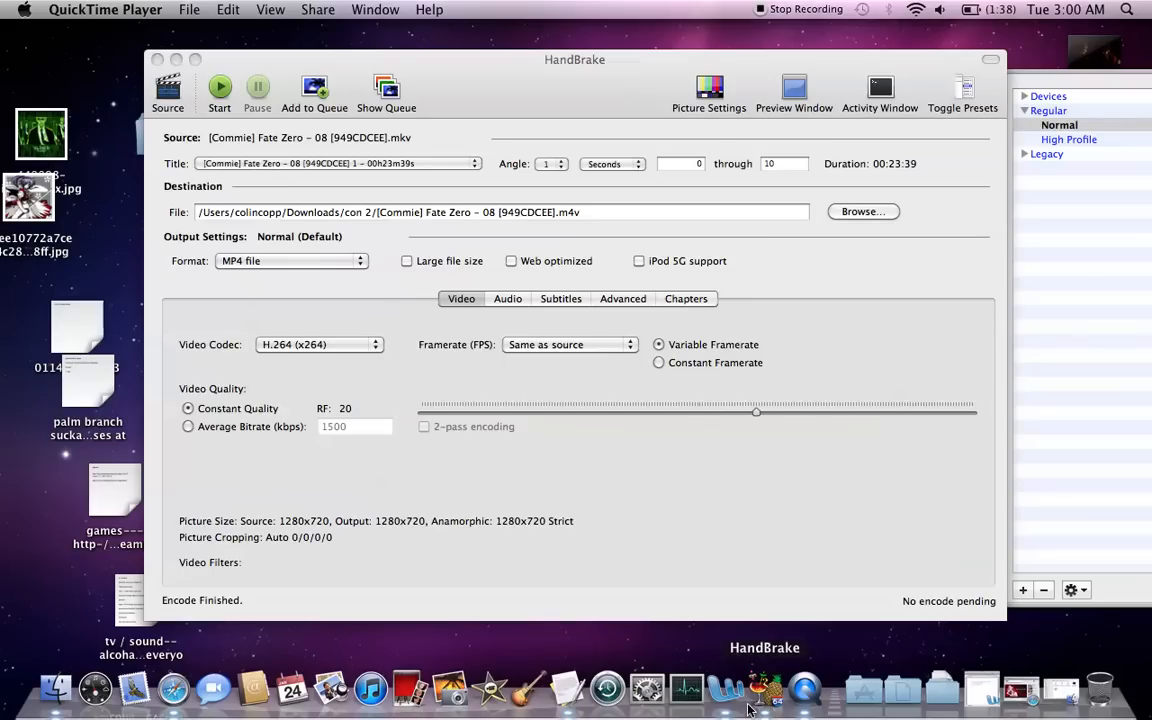
pyautogui.moveTo(756, 658)
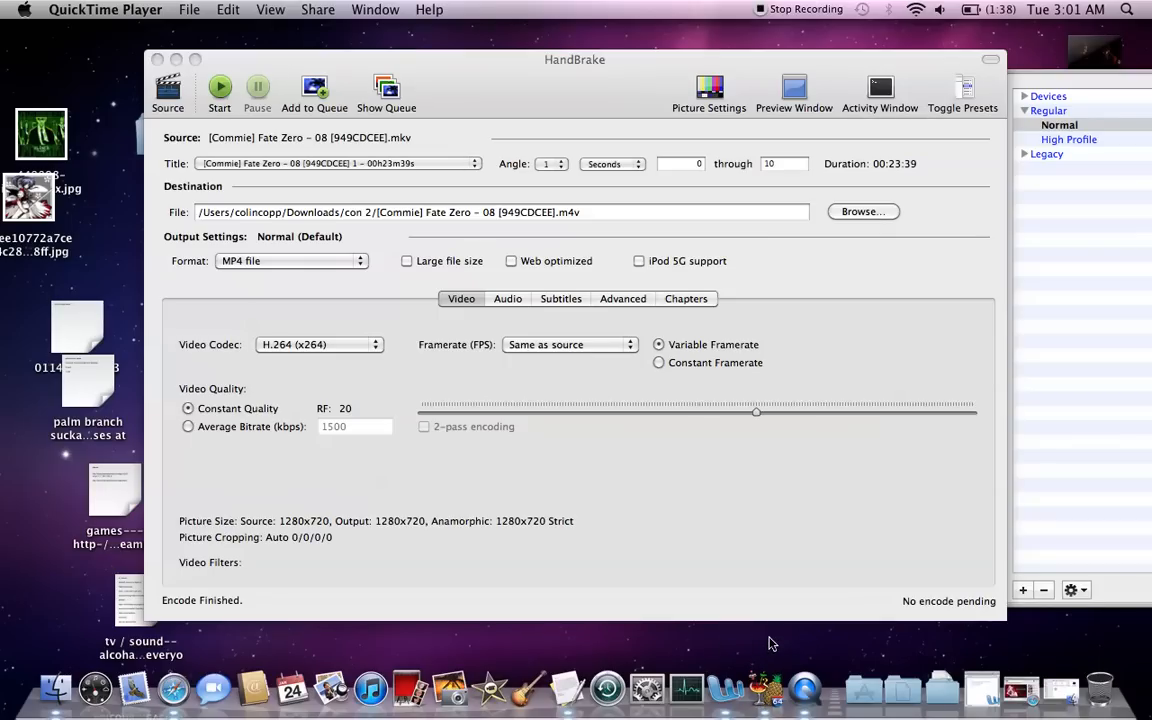
pyautogui.moveTo(728, 624)
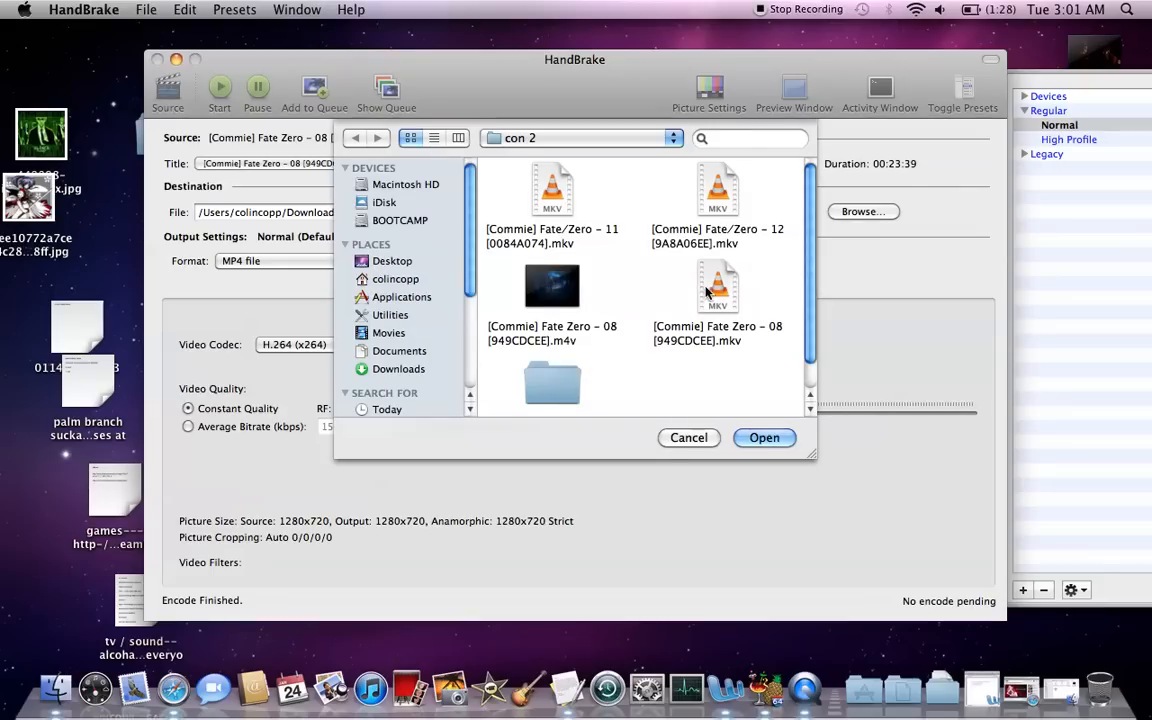
# Load the Fate Zero 08 MKV as source and go to its subtitle settings
pyautogui.click(764, 436)
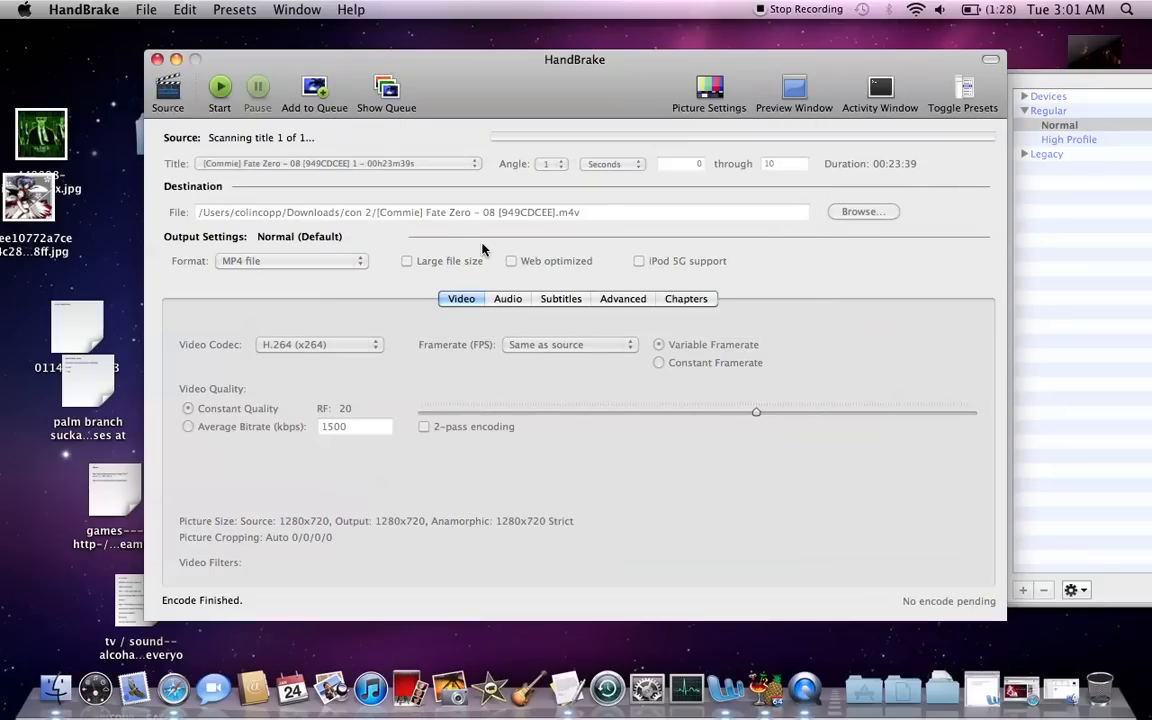
pyautogui.click(560, 298)
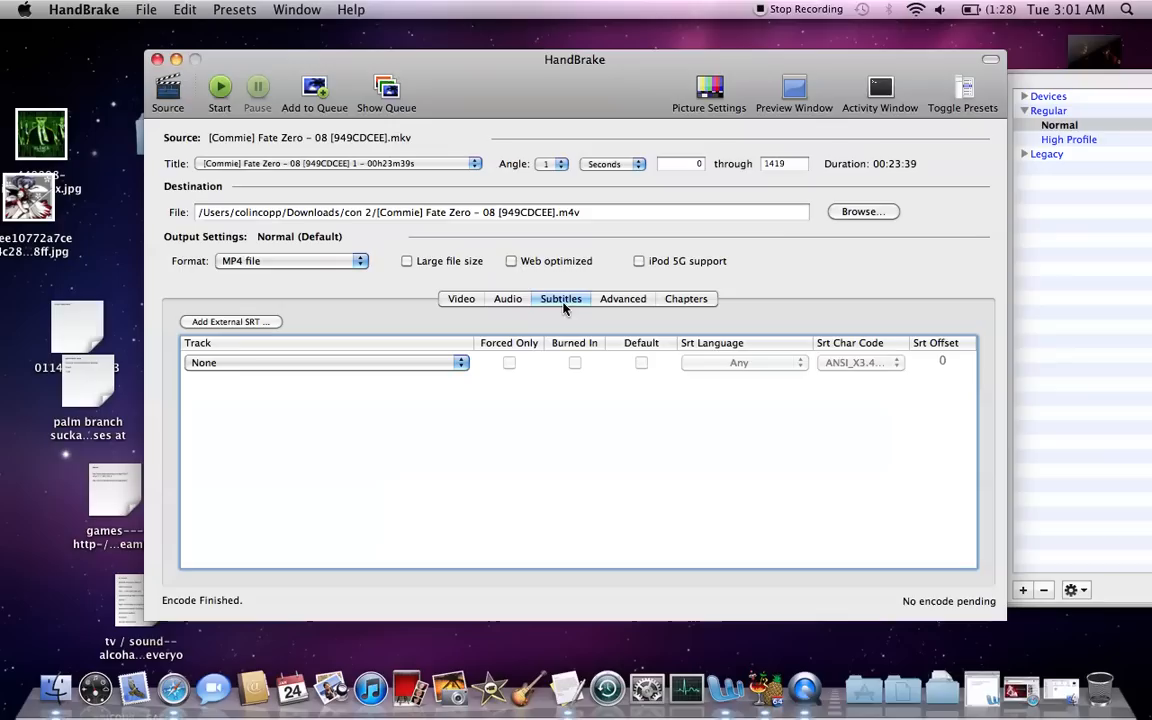
pyautogui.moveTo(558, 308)
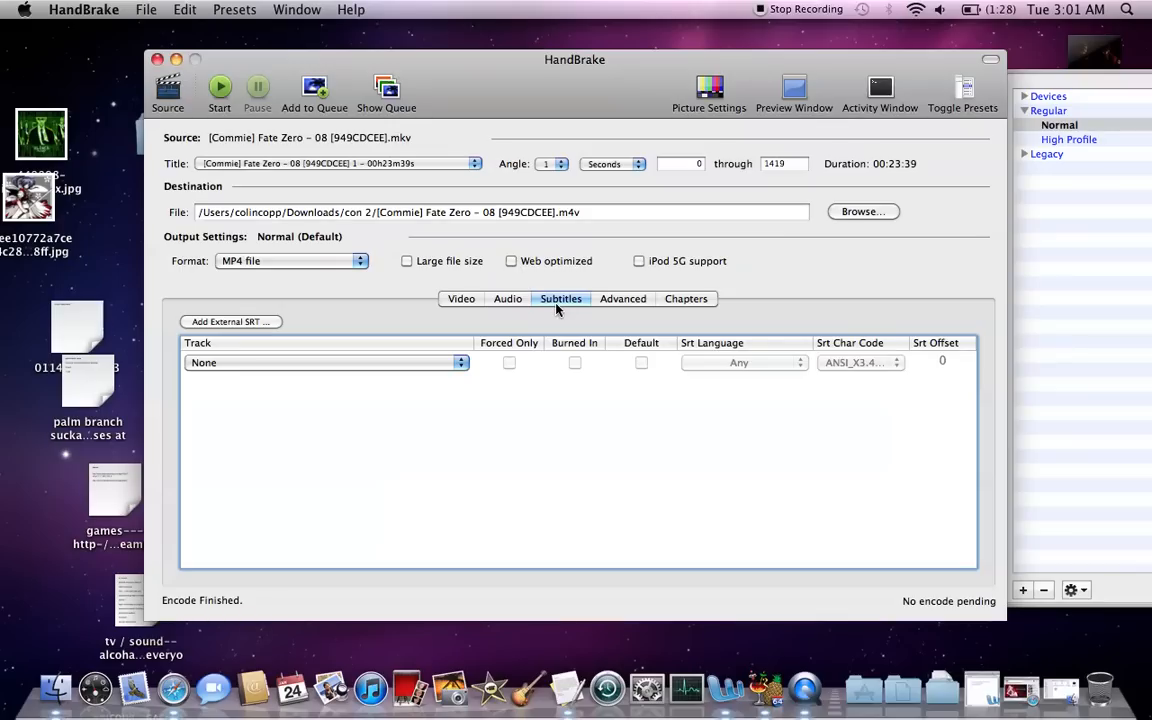
pyautogui.moveTo(400, 374)
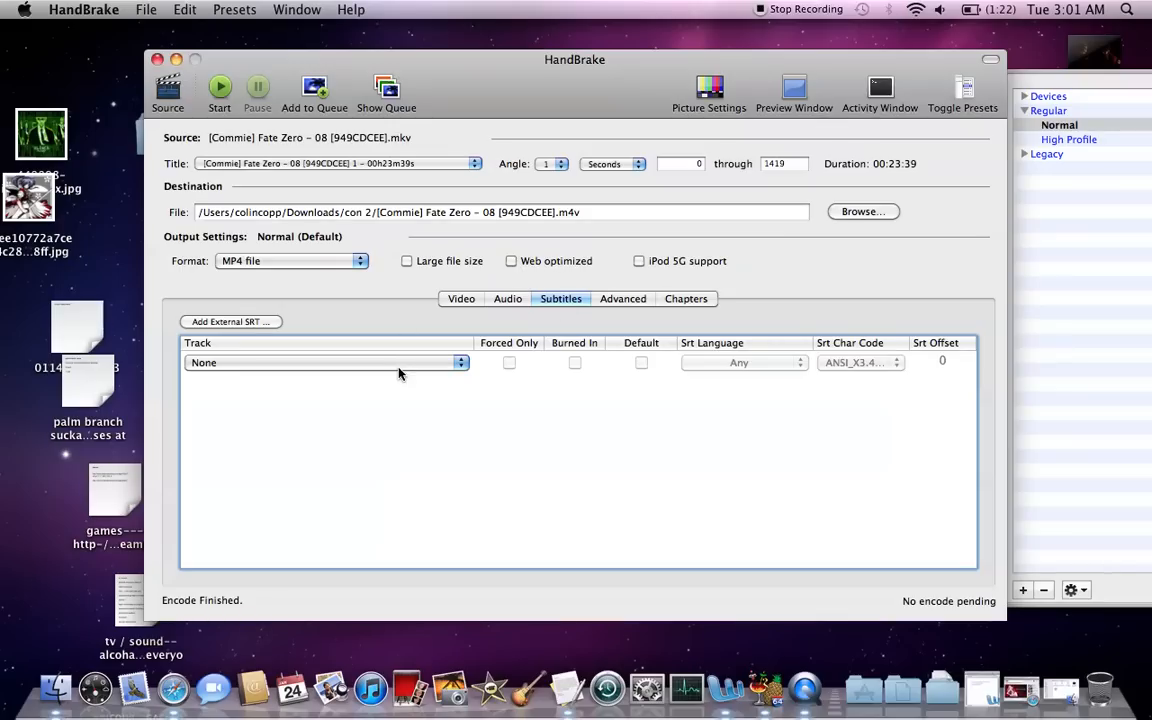
pyautogui.click(324, 362)
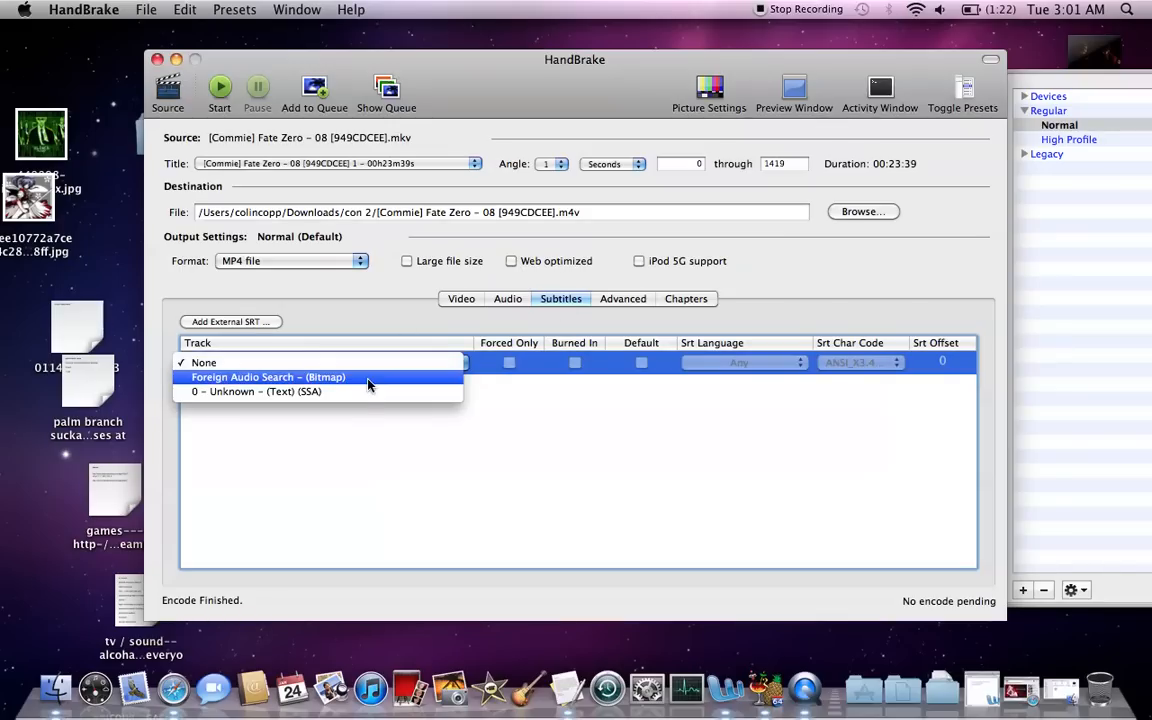
# Add the '0 - Unknown (Text) (SSA)' subtitle track with Burned In enabled
pyautogui.click(256, 390)
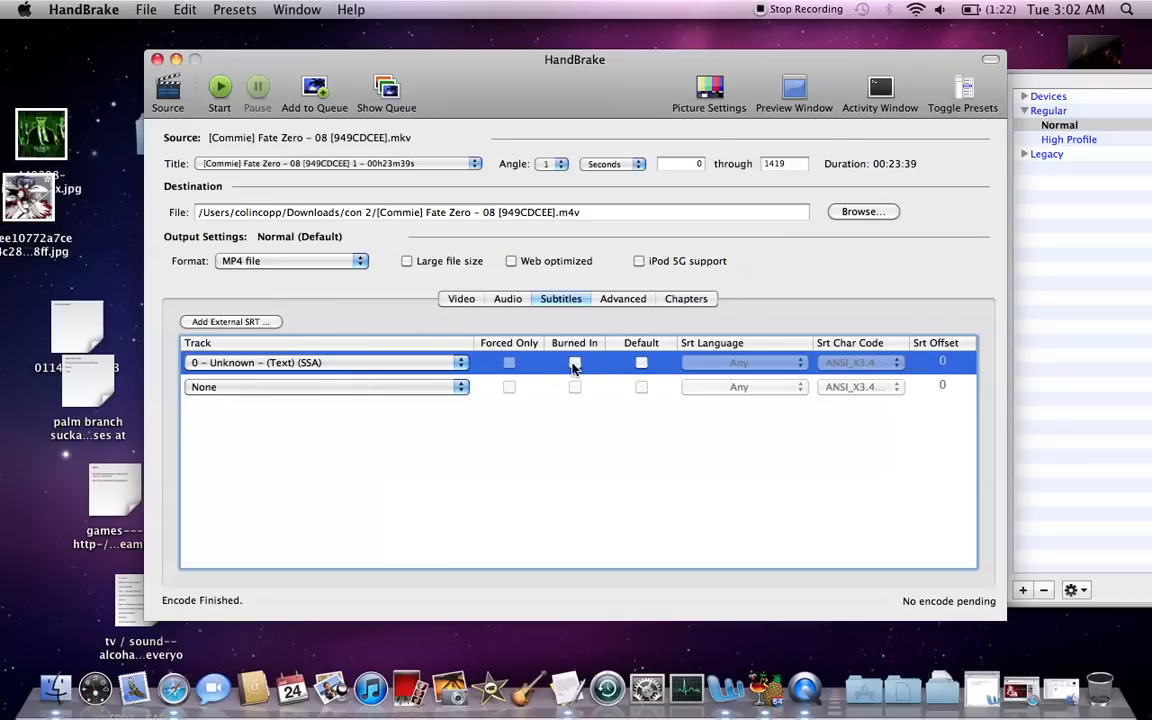
pyautogui.click(574, 362)
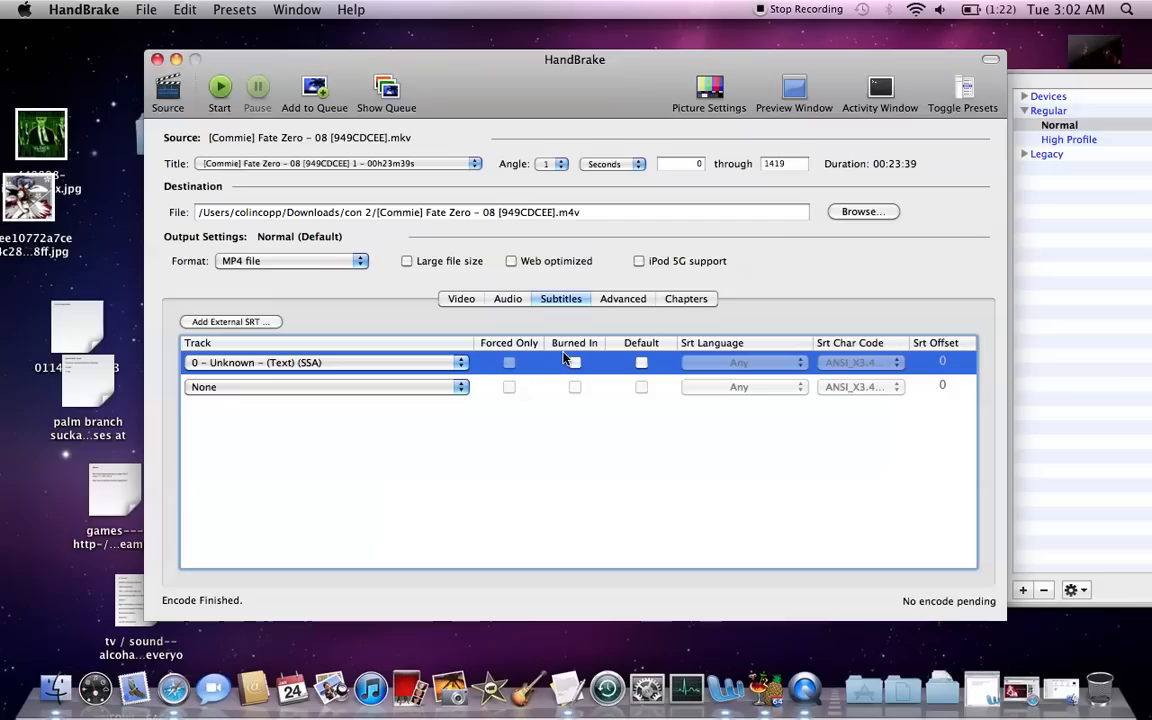
pyautogui.click(574, 362)
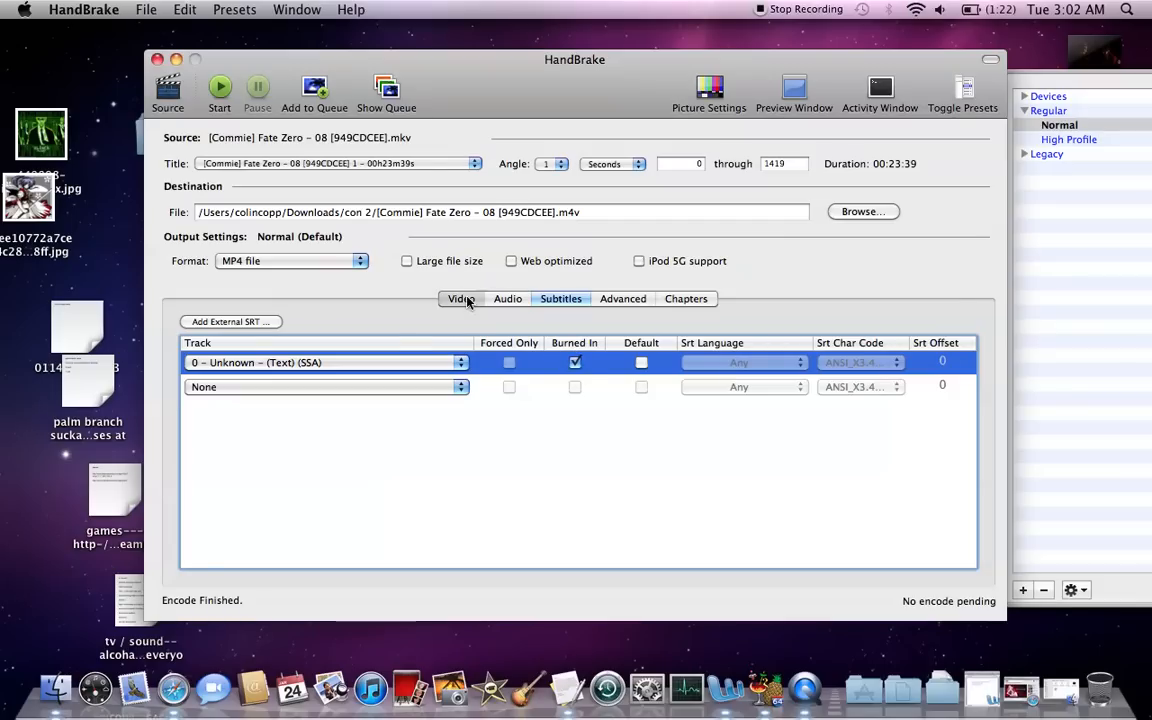
# Limit the encode to a 10-second test clip by setting the range end to 10
pyautogui.click(460, 298)
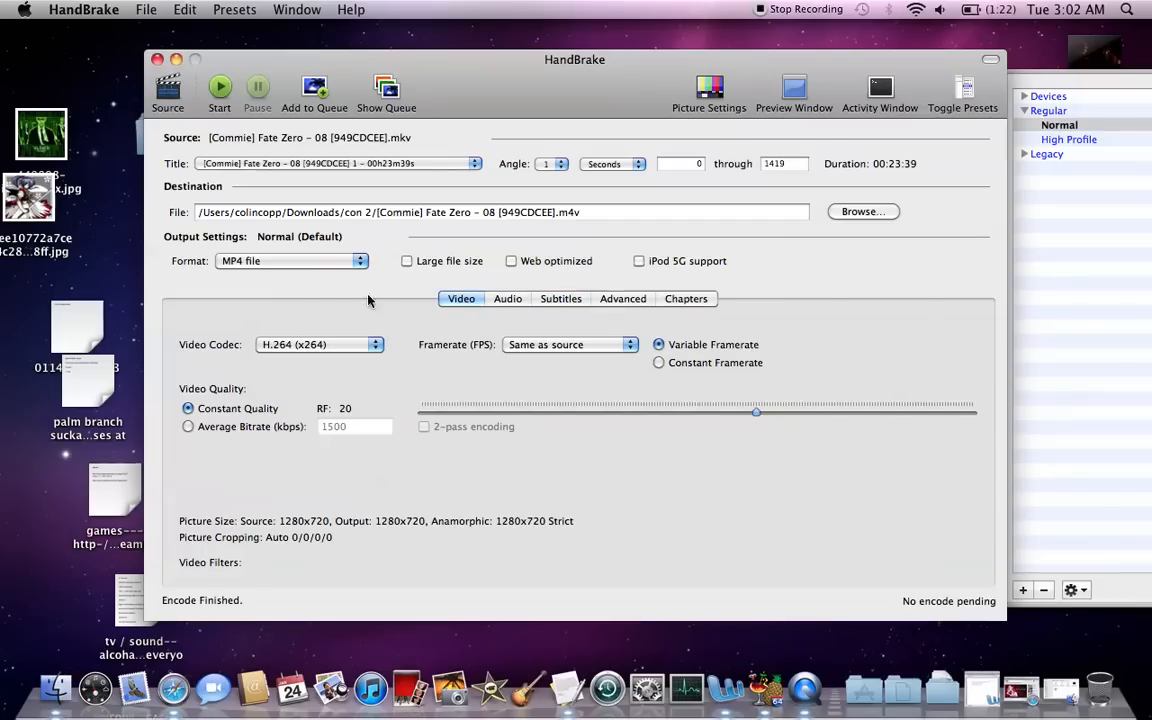
pyautogui.moveTo(240, 244)
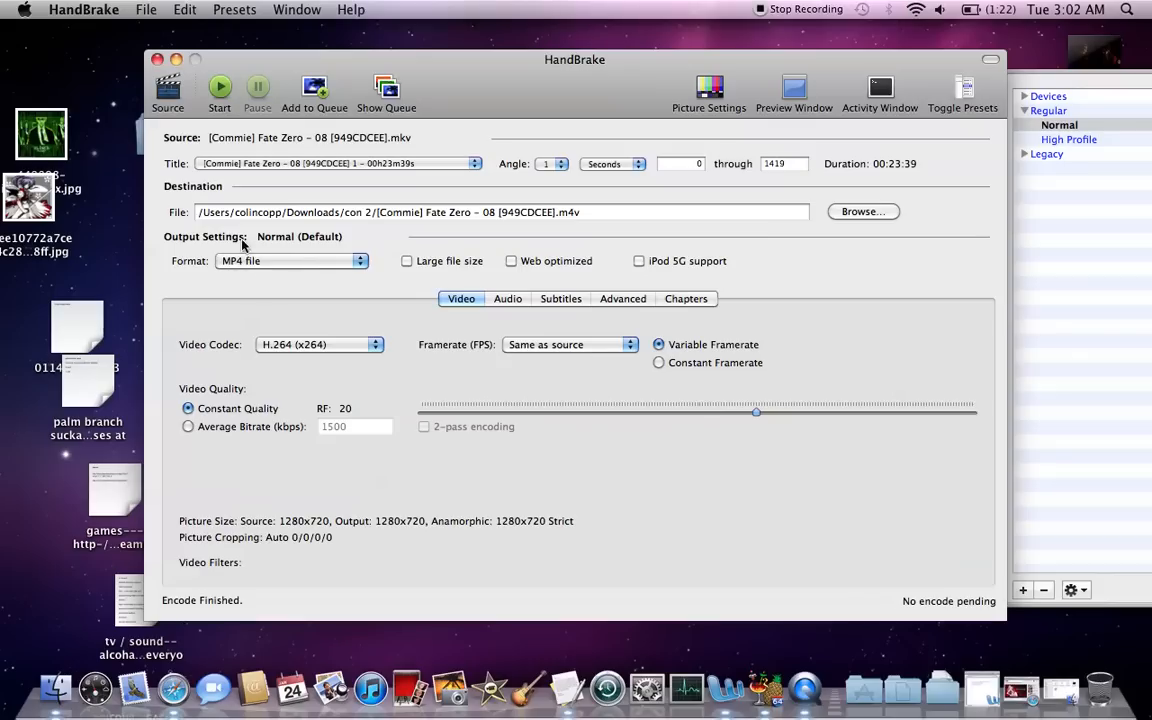
pyautogui.click(784, 164)
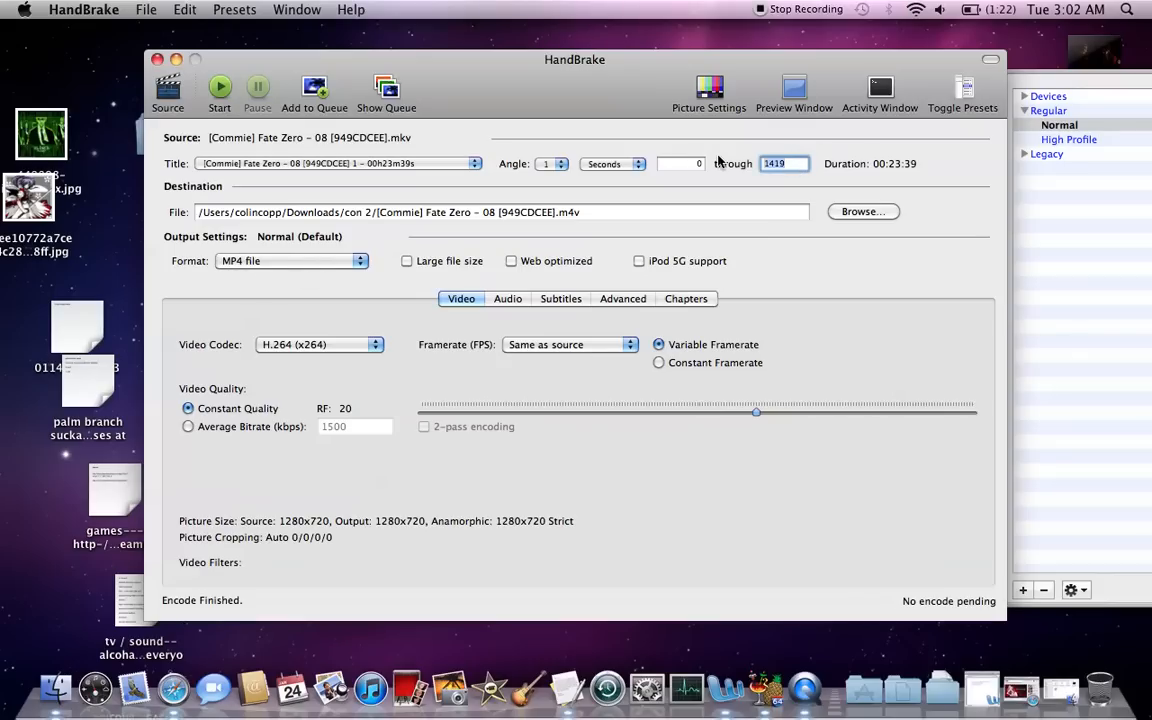
pyautogui.write('10')
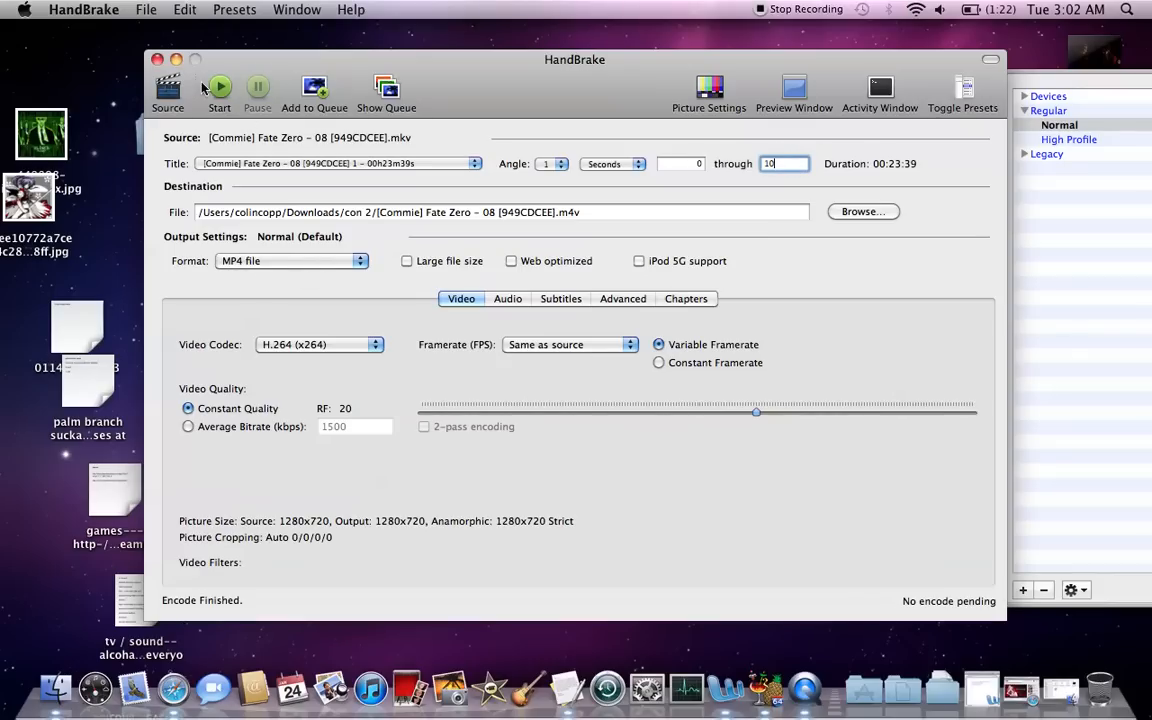
# Encode the clip, overwriting the existing m4v, and dismiss the queue-finished notice
pyautogui.click(218, 90)
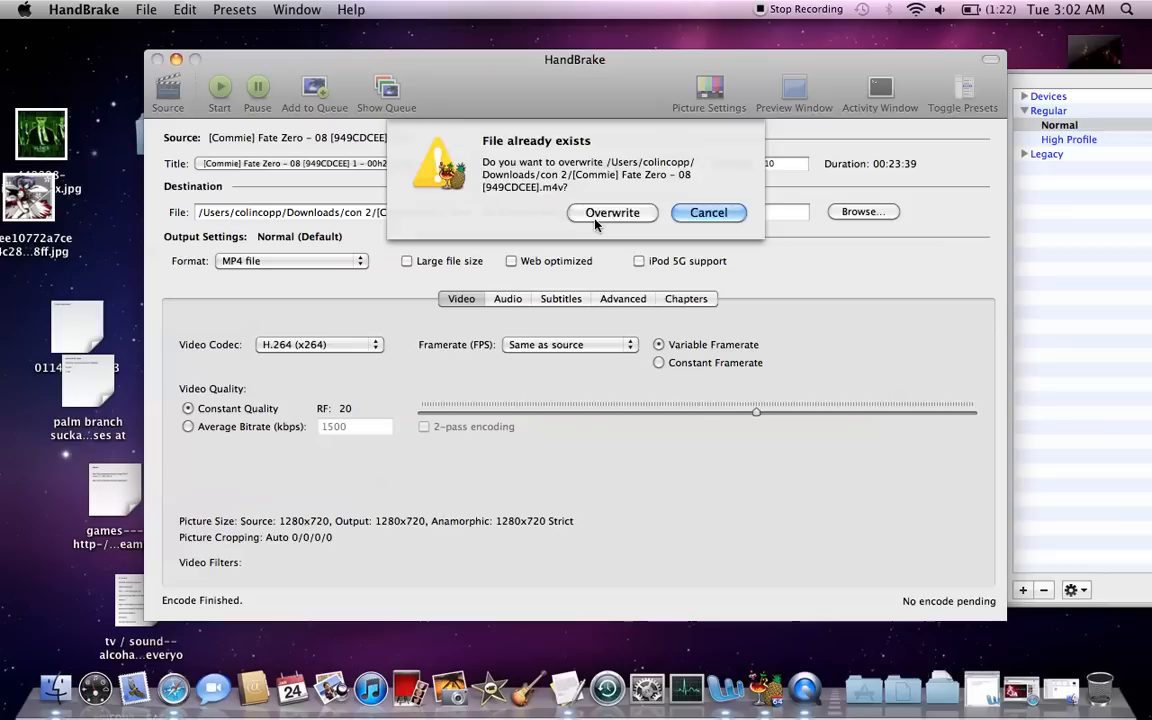
pyautogui.click(612, 212)
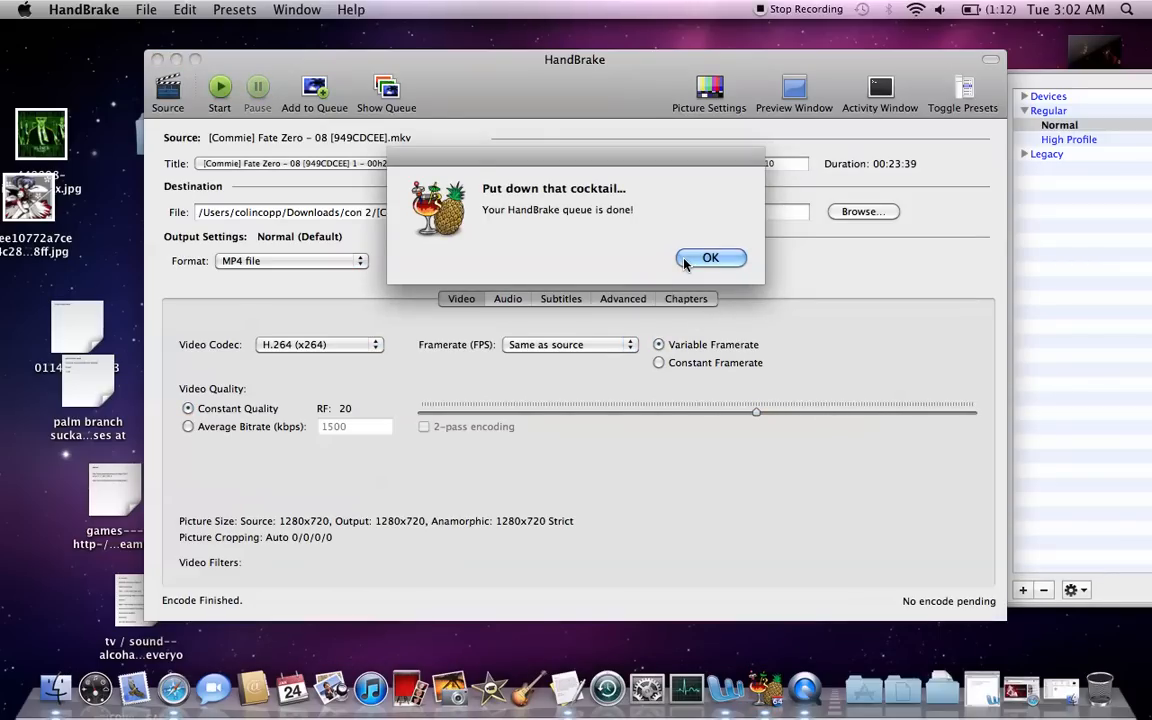
pyautogui.click(710, 258)
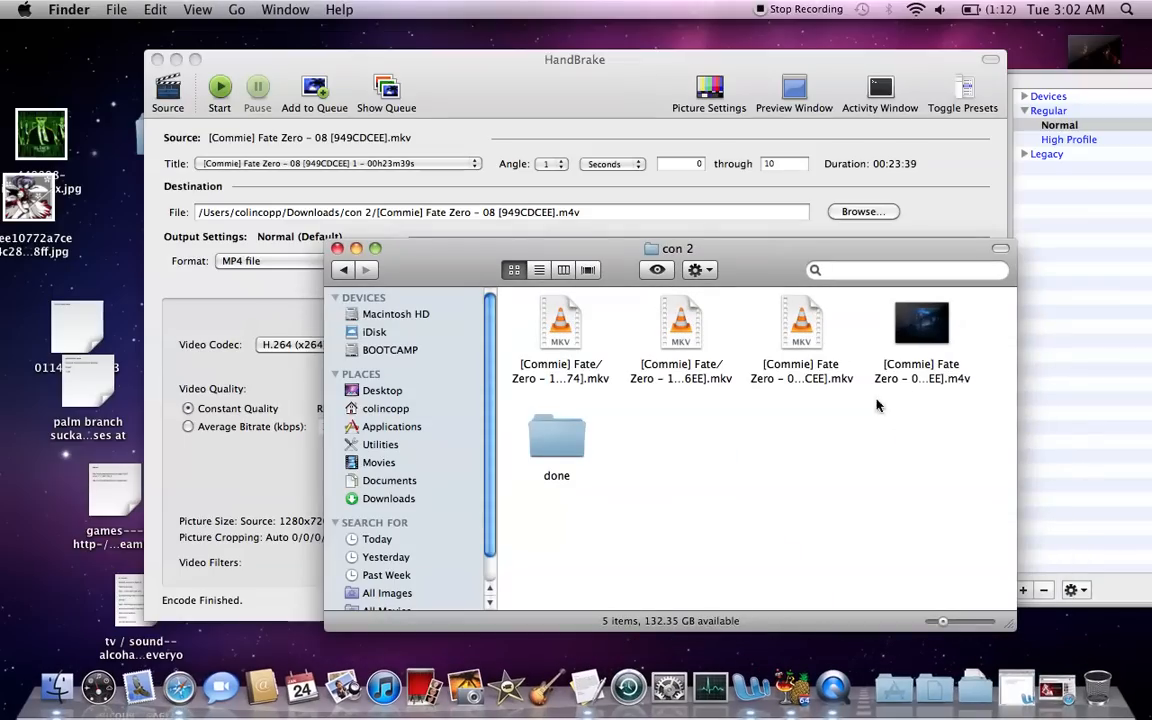
# Open the converted episode 08 .m4v in QuickTime Player and enlarge it to full screen
pyautogui.rightClick(920, 322)
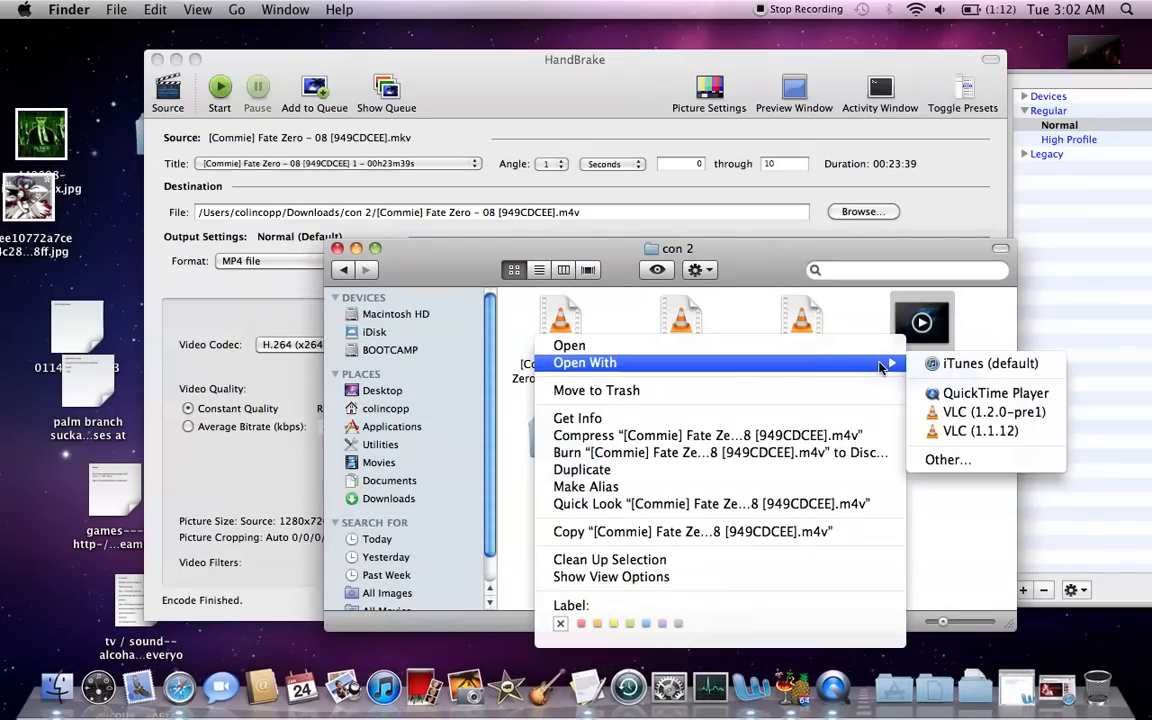
pyautogui.click(996, 392)
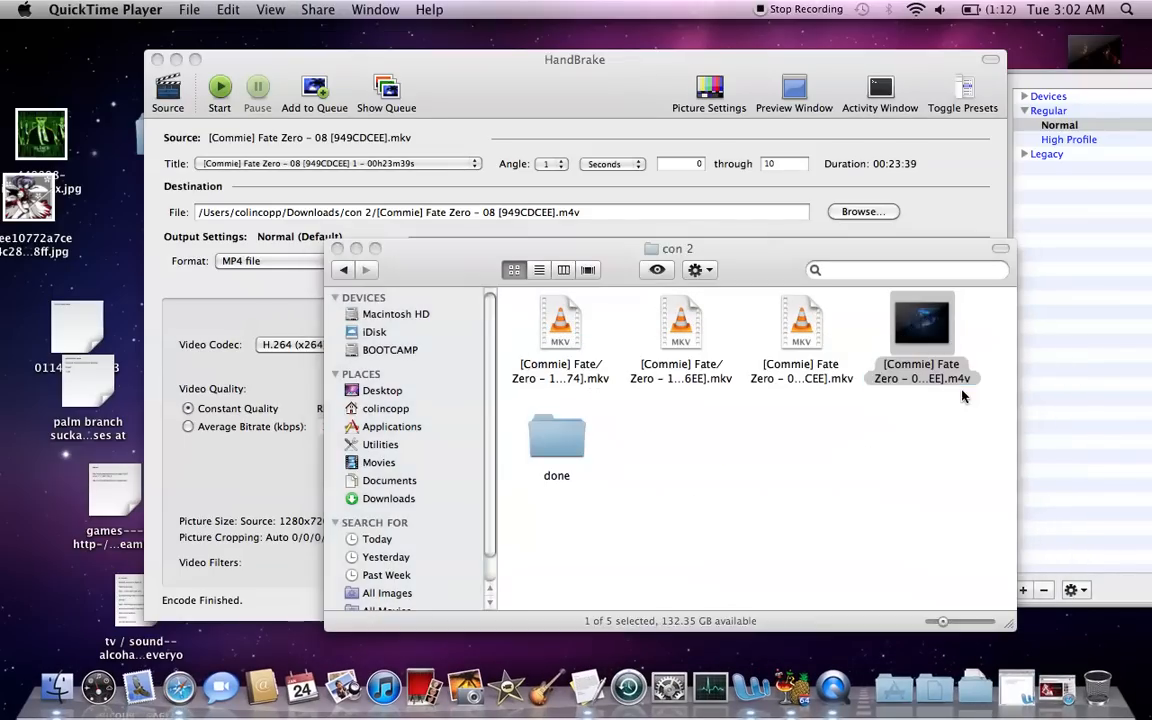
pyautogui.doubleClick(920, 330)
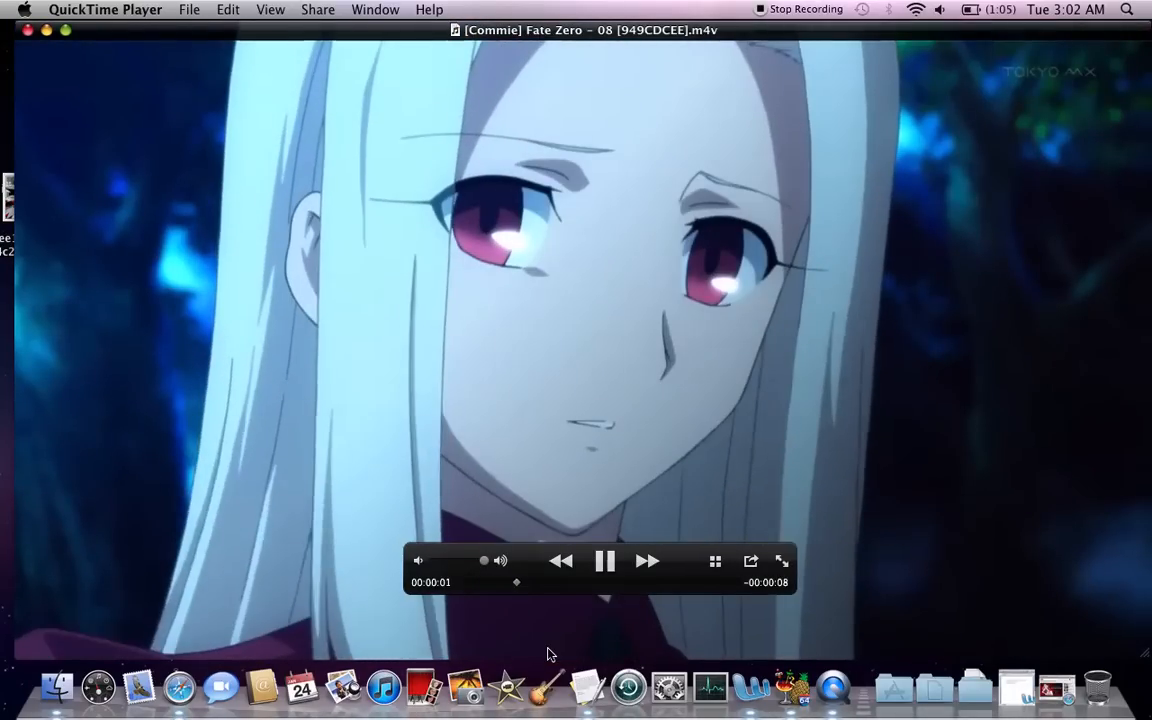
# Pause and resume playback of the first few seconds of the episode
pyautogui.click(604, 560)
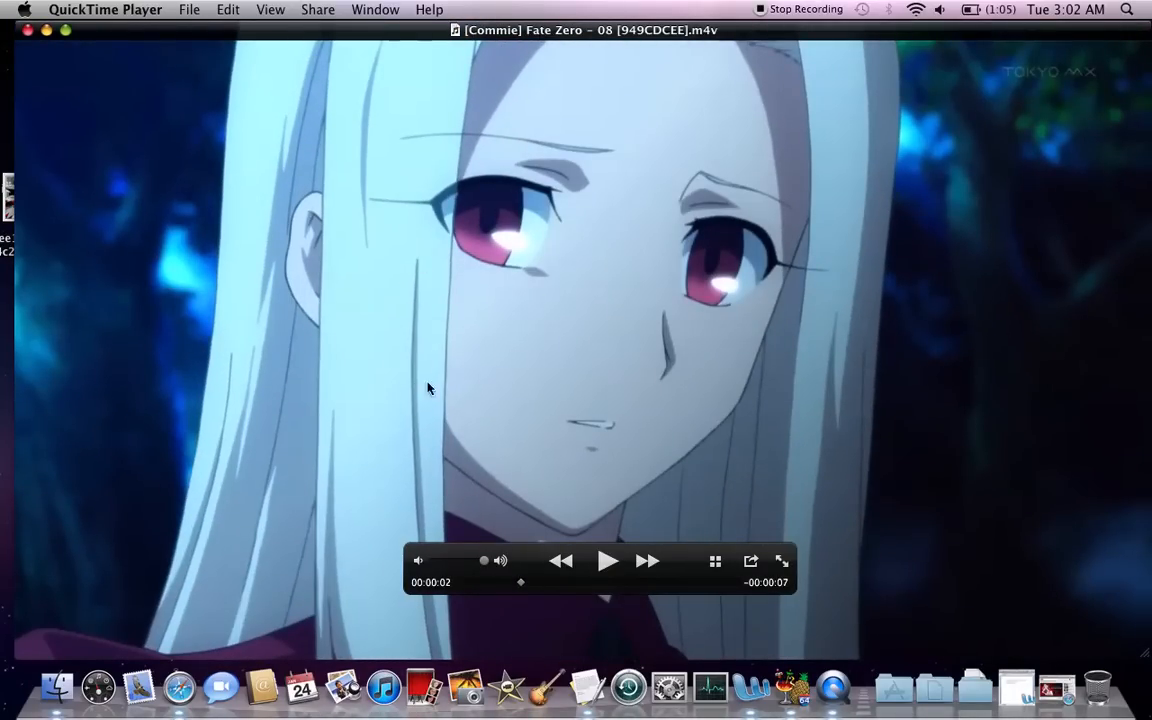
pyautogui.moveTo(416, 198)
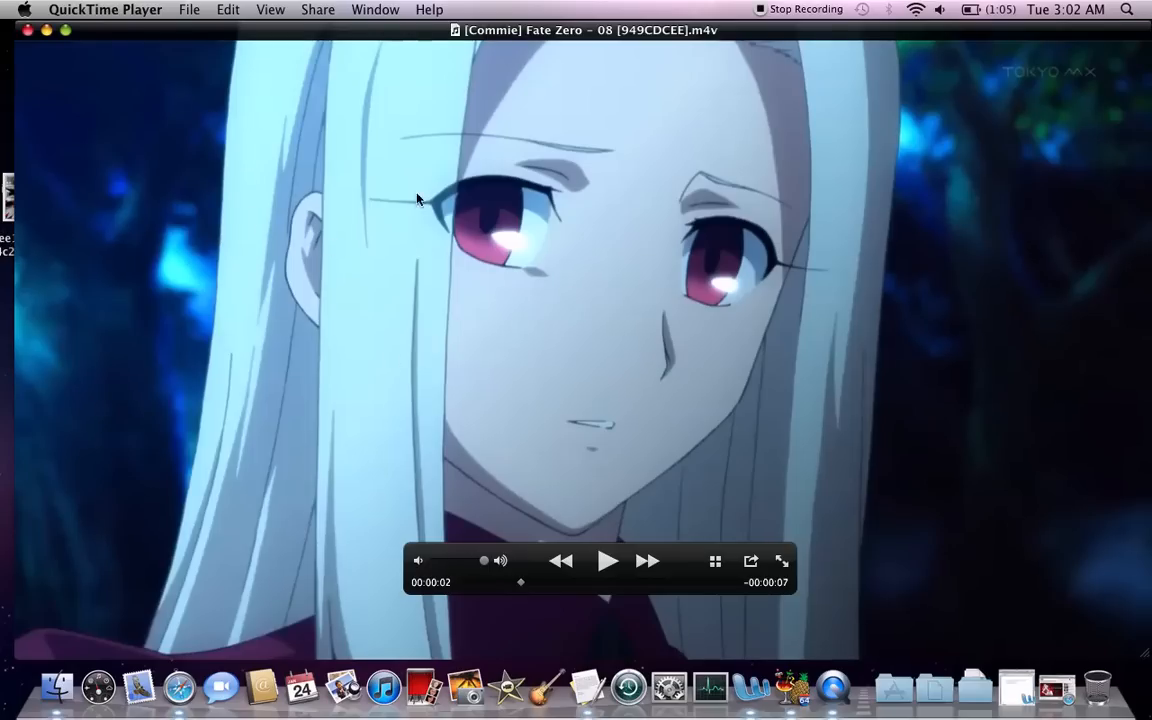
pyautogui.moveTo(268, 312)
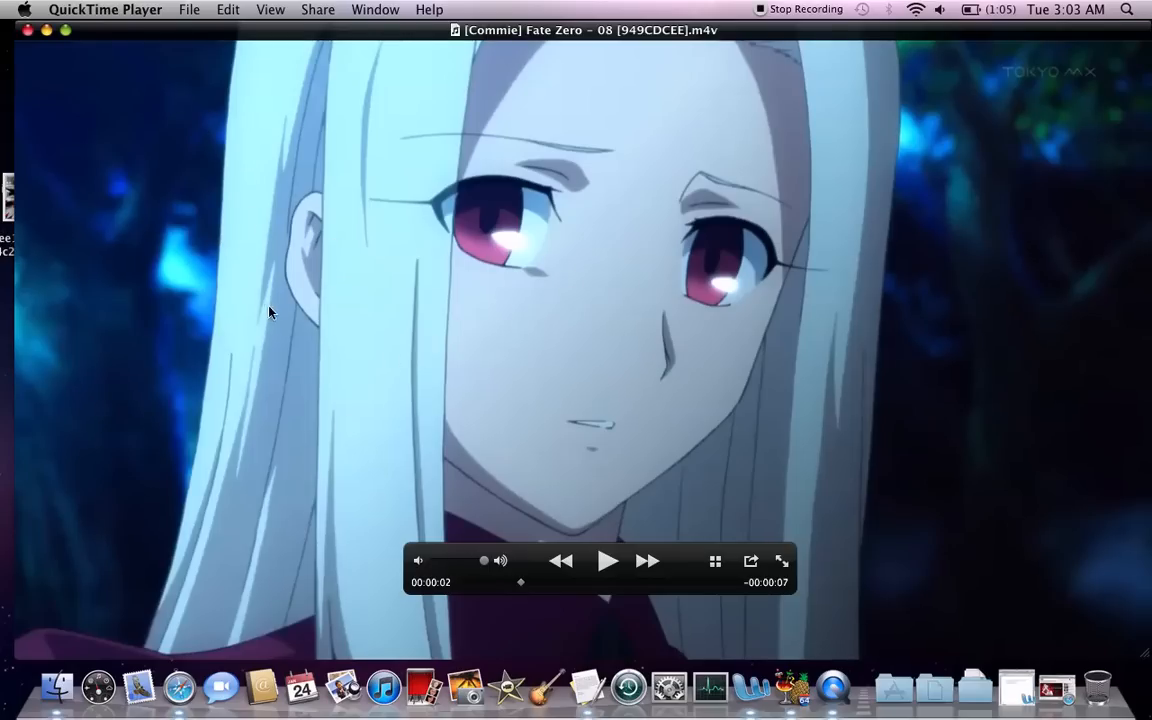
pyautogui.click(608, 560)
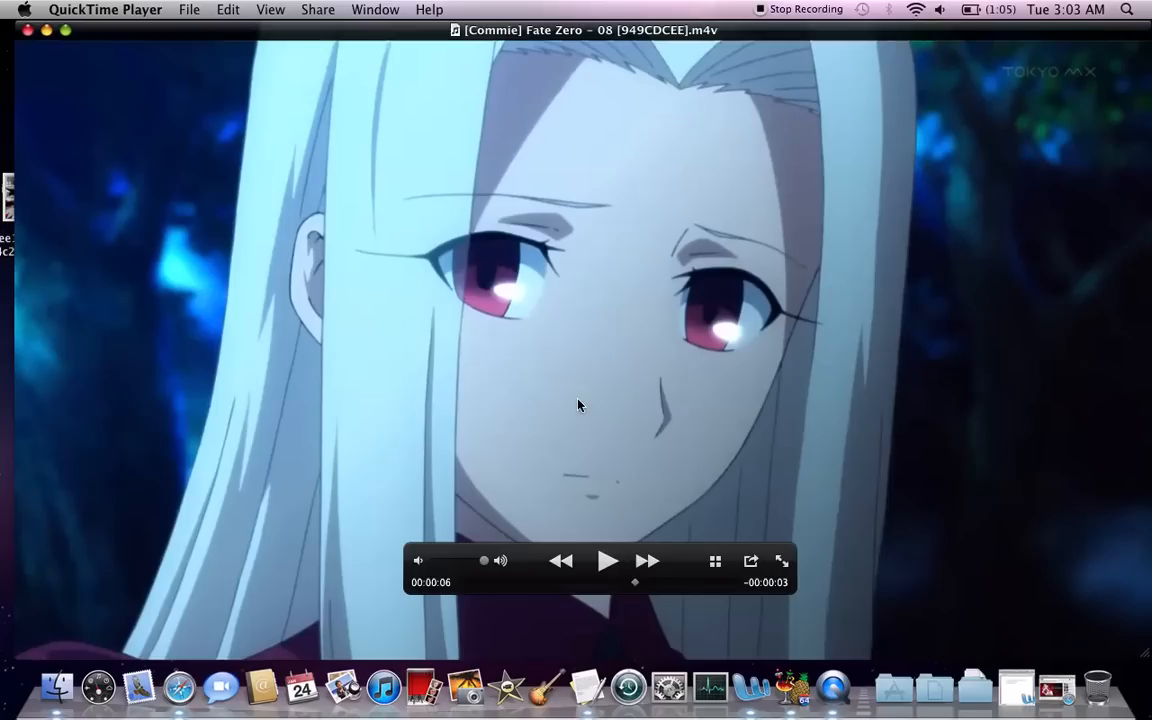
pyautogui.moveTo(430, 178)
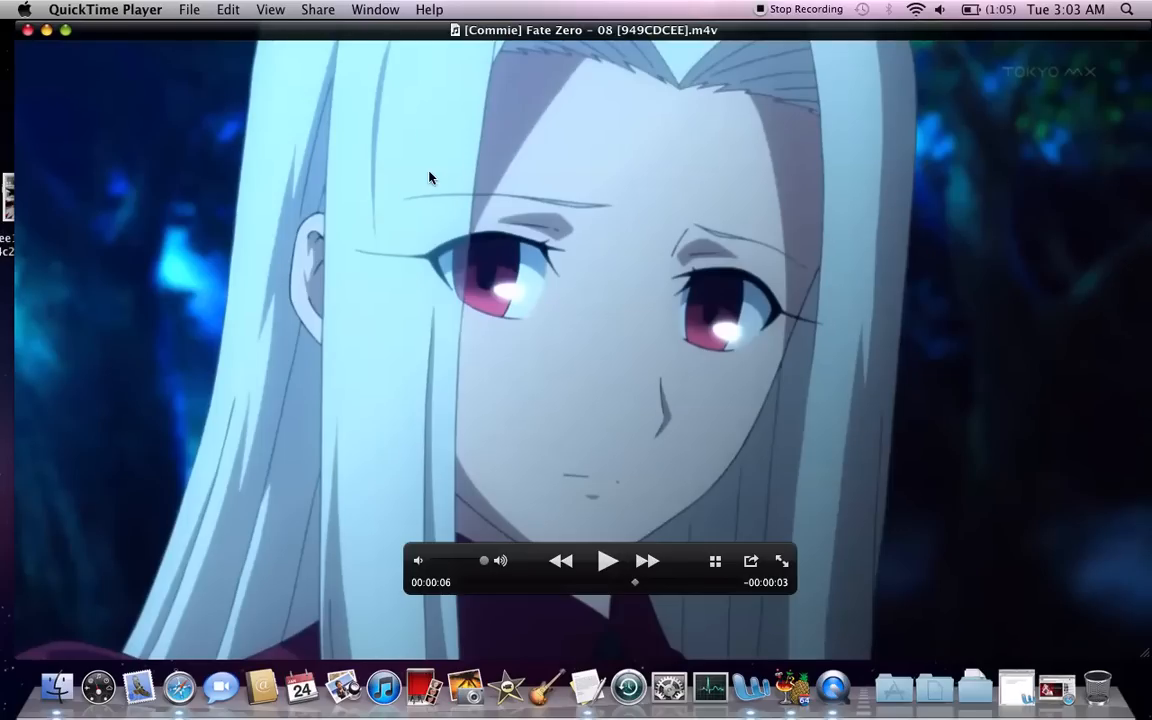
pyautogui.moveTo(518, 244)
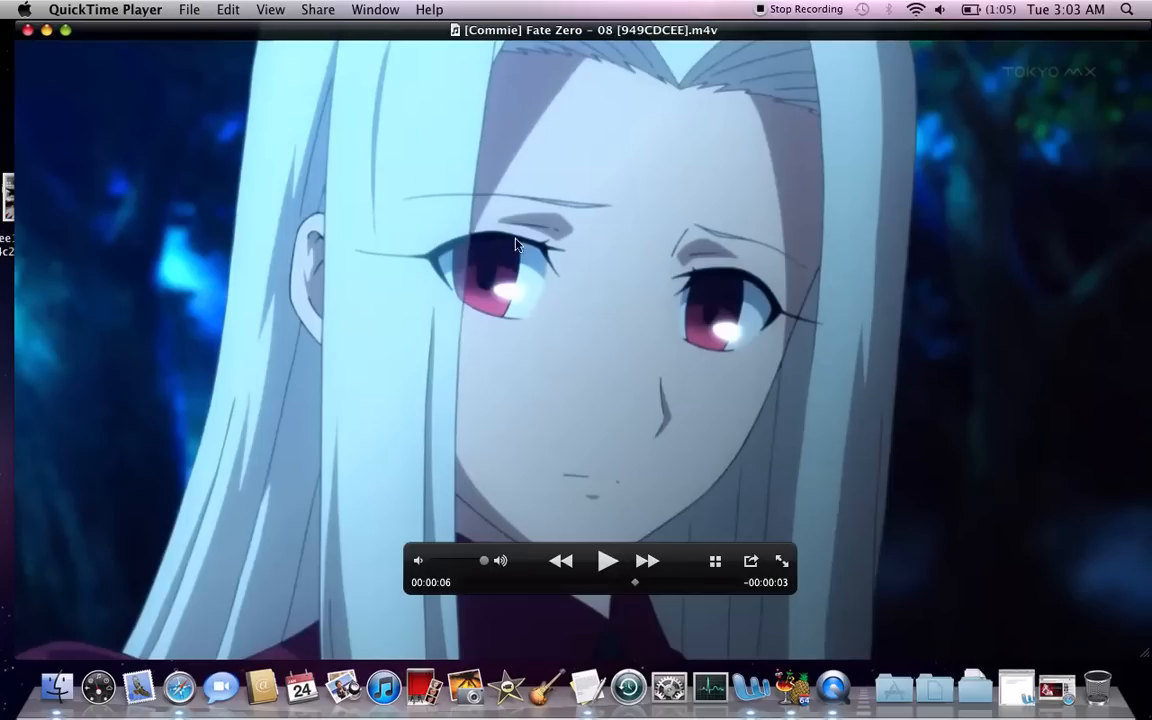
pyautogui.moveTo(568, 208)
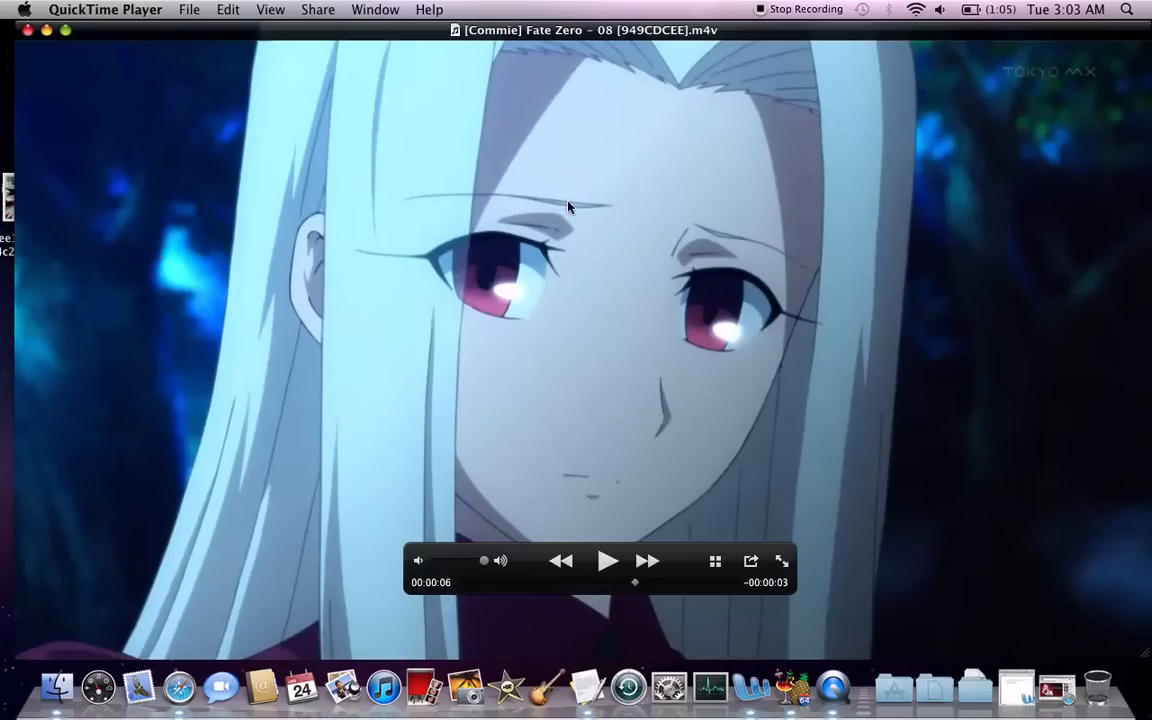
pyautogui.moveTo(528, 144)
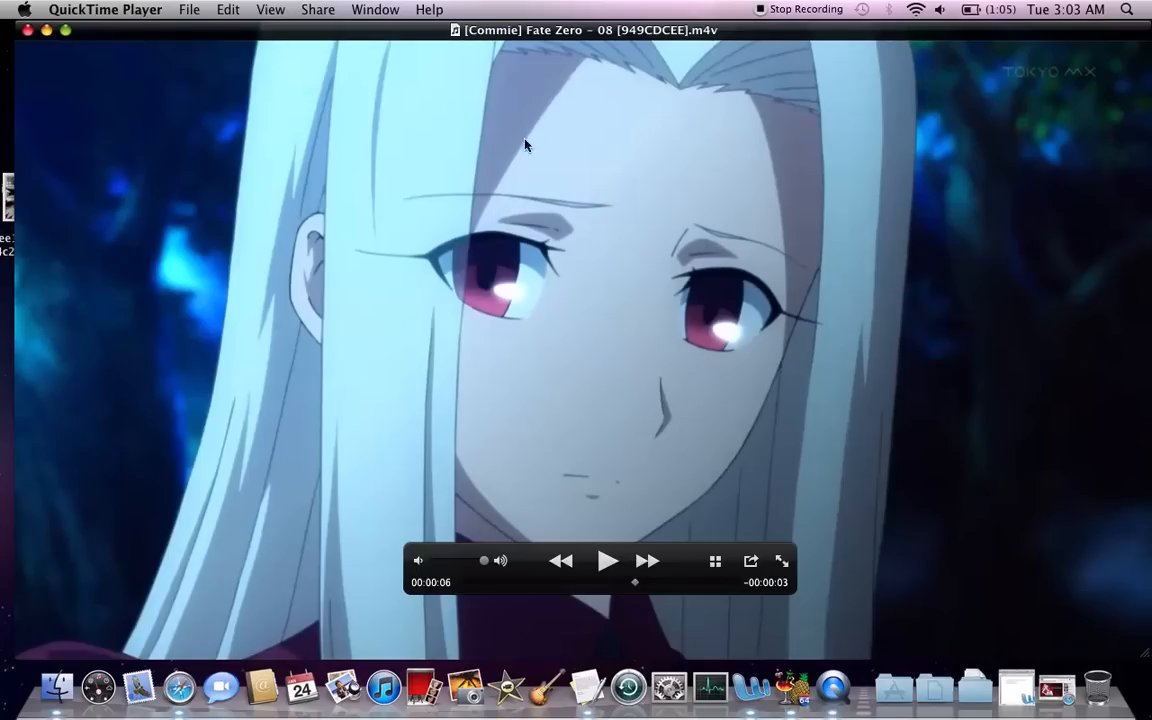
pyautogui.moveTo(350, 228)
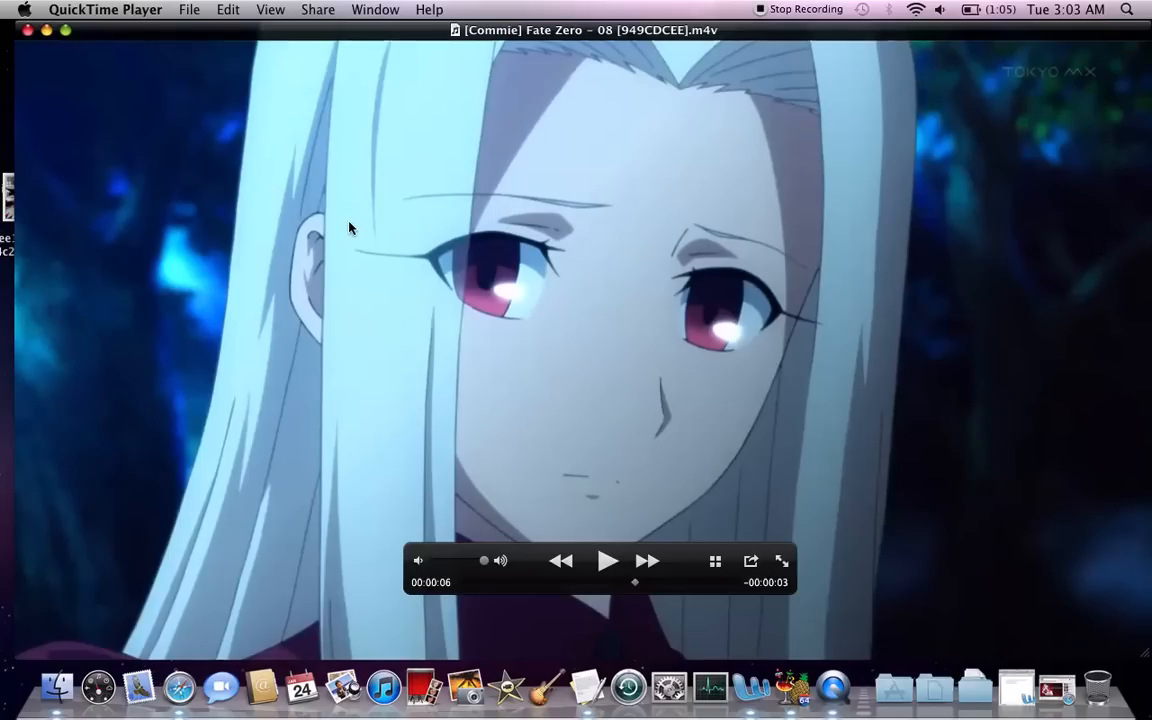
pyautogui.moveTo(572, 302)
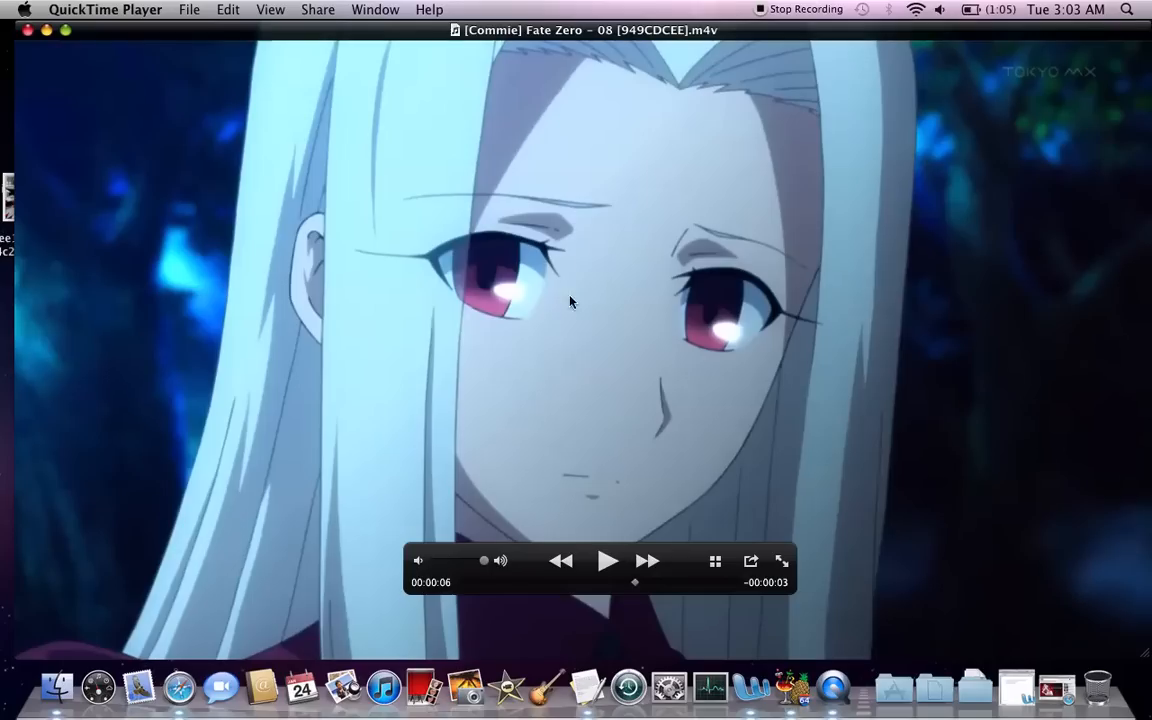
pyautogui.moveTo(430, 276)
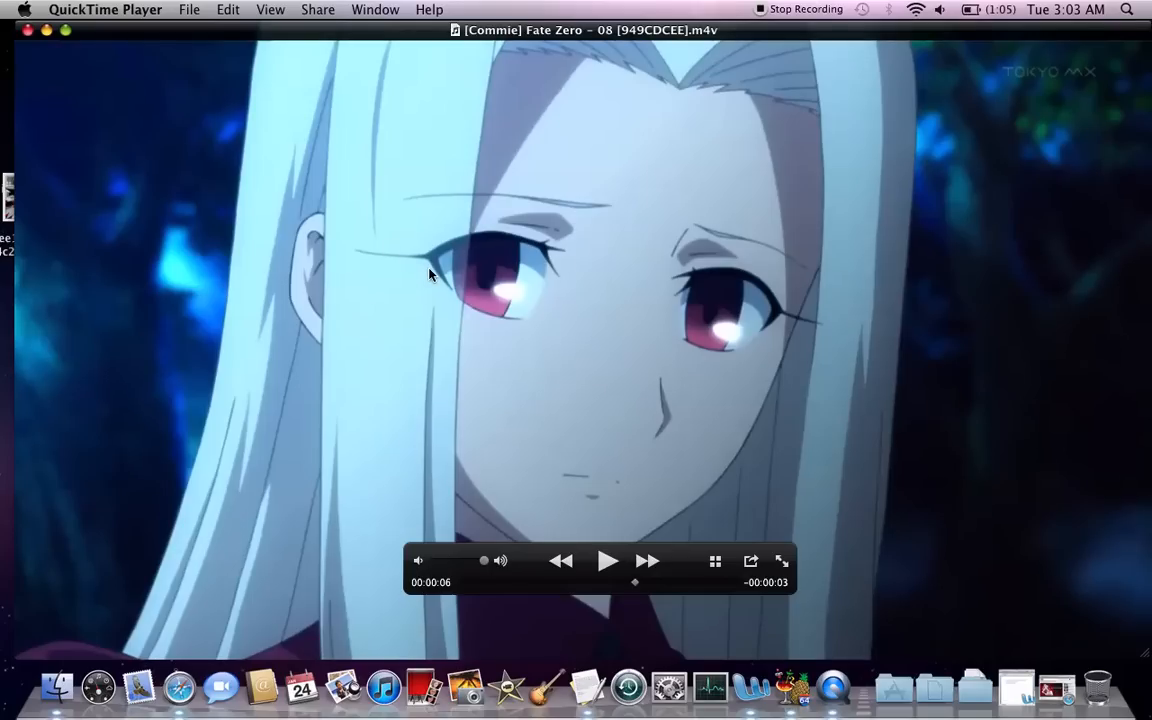
pyautogui.moveTo(456, 264)
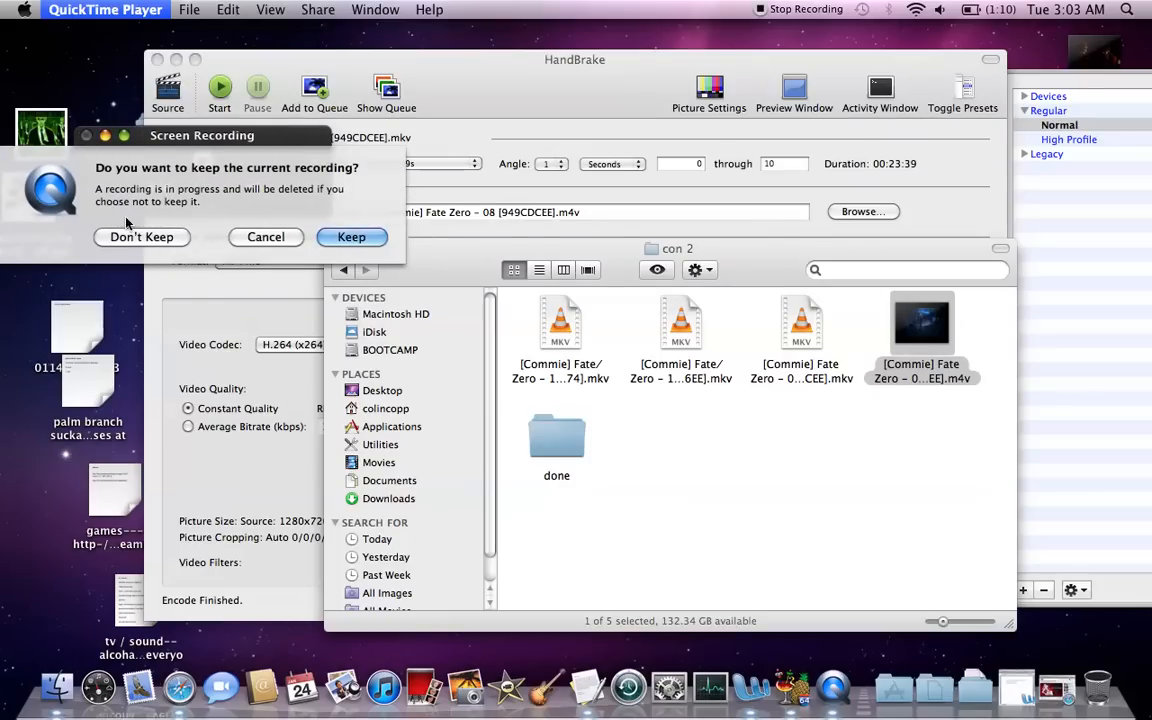
pyautogui.click(352, 236)
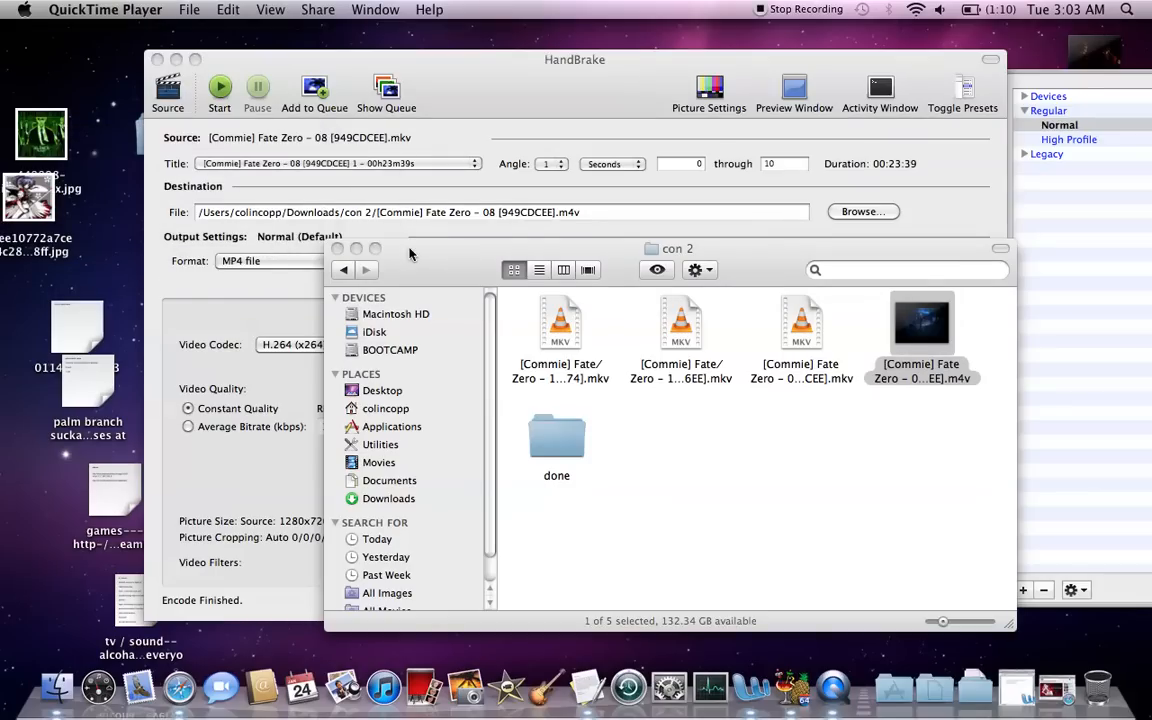
pyautogui.moveTo(618, 272)
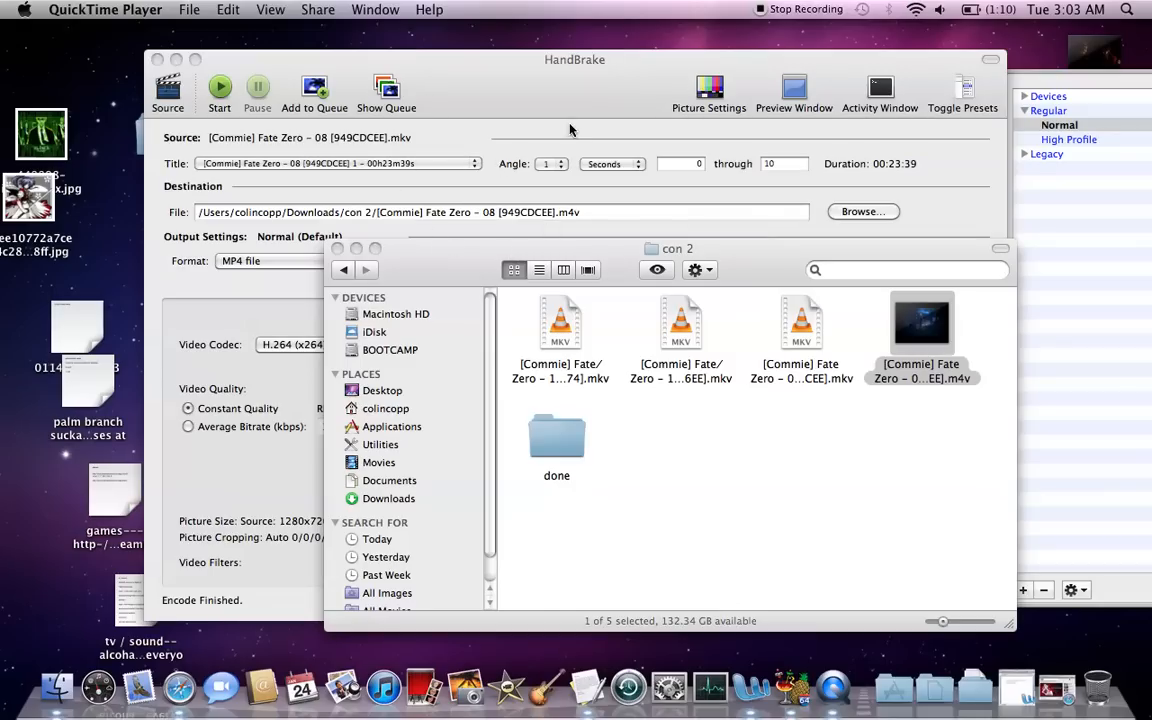
pyautogui.moveTo(648, 100)
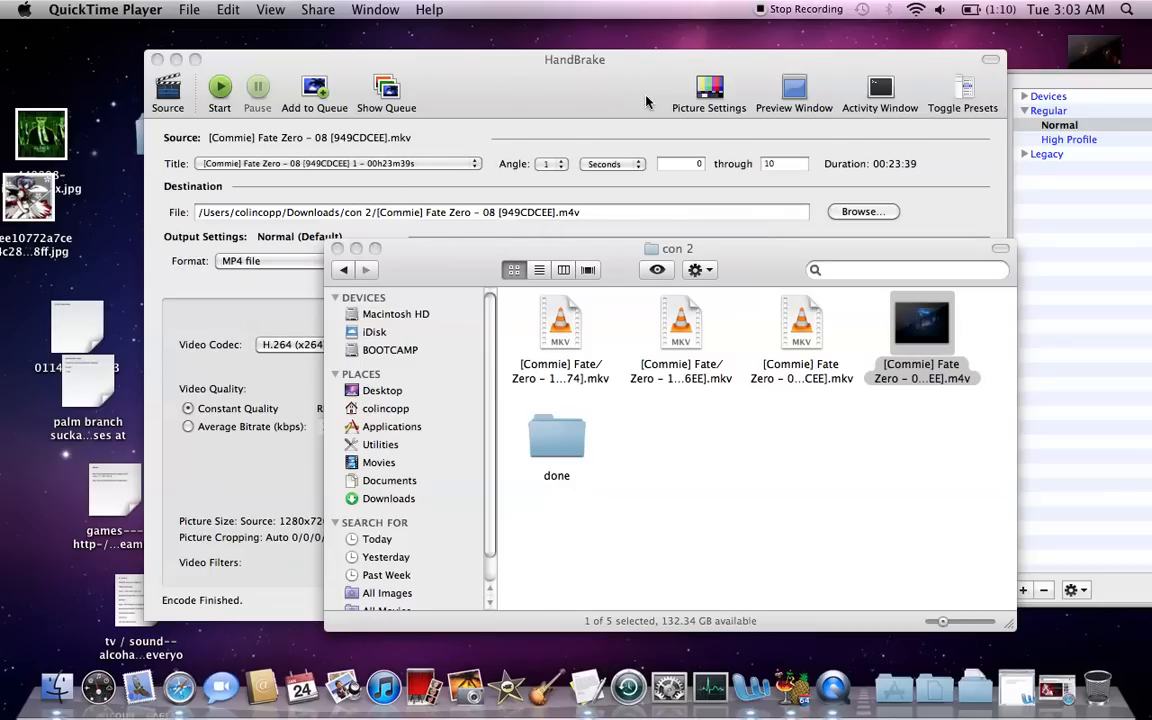